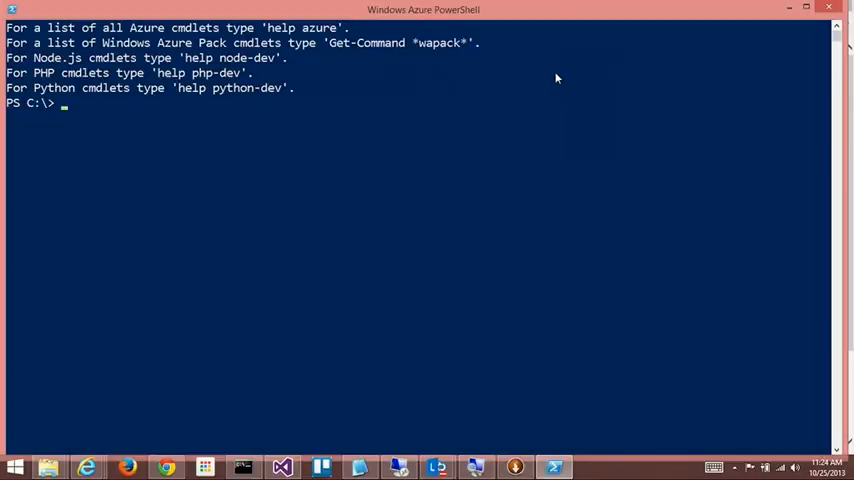
Run 'help Azure' to list the Azure cmdlets, then start Add-AzureAccount.
{"action": "type", "text": "help Azu"}
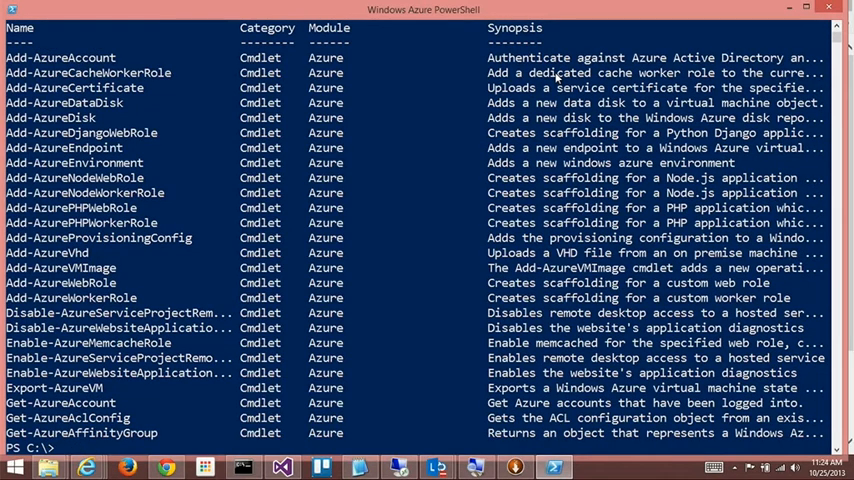
{"action": "type", "text": "Add-AzureAccount"}
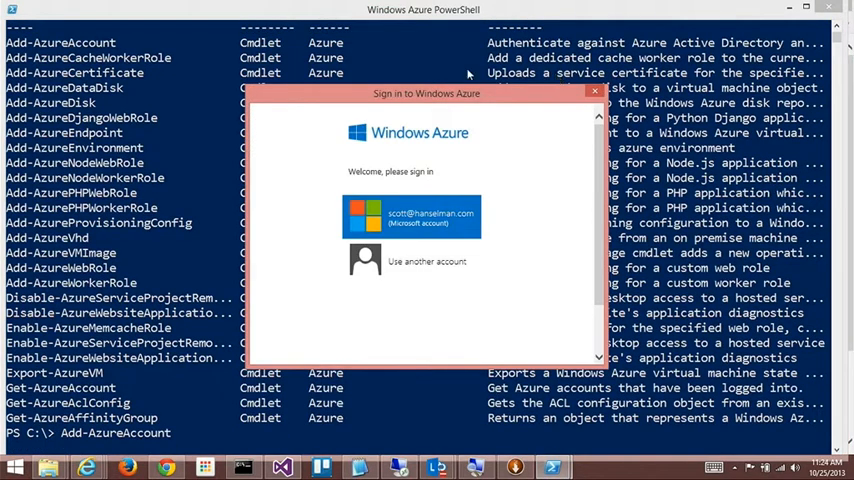
Sign in with the listed Microsoft account so the free trial subscription becomes default.
{"action": "left_click", "coordinate": [412, 212]}
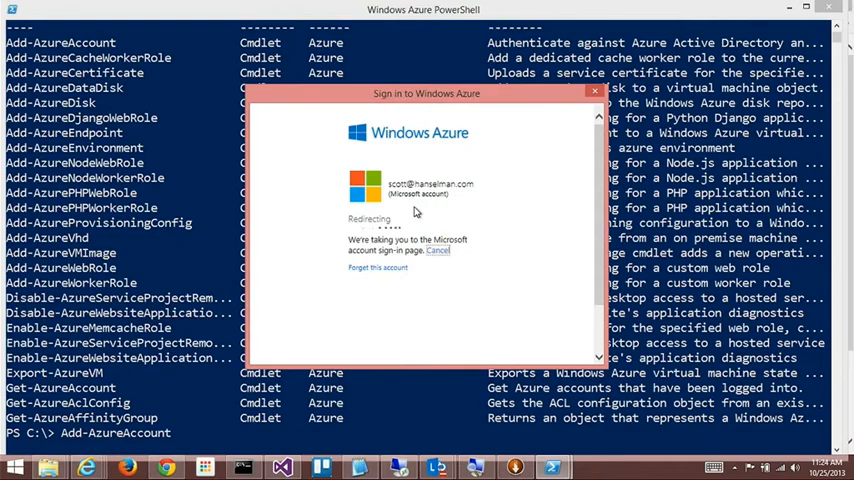
{"action": "mouse_move", "coordinate": [476, 224]}
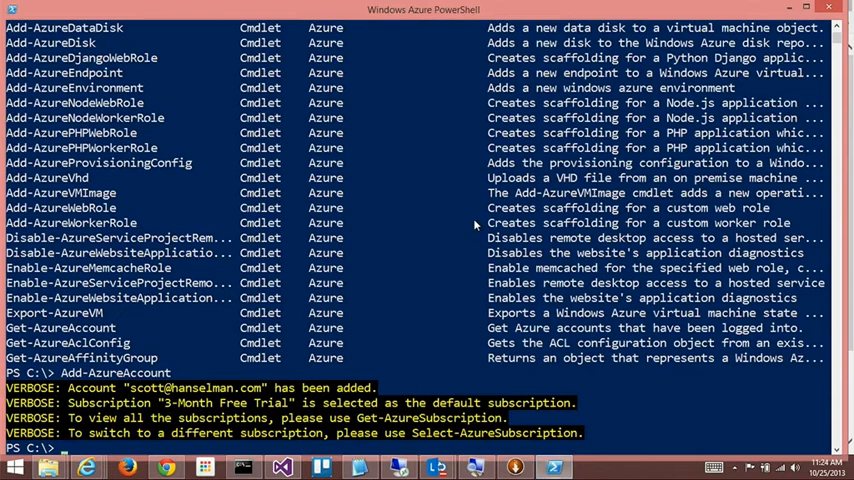
{"action": "scroll", "scroll_direction": "down", "scroll_amount": 3}
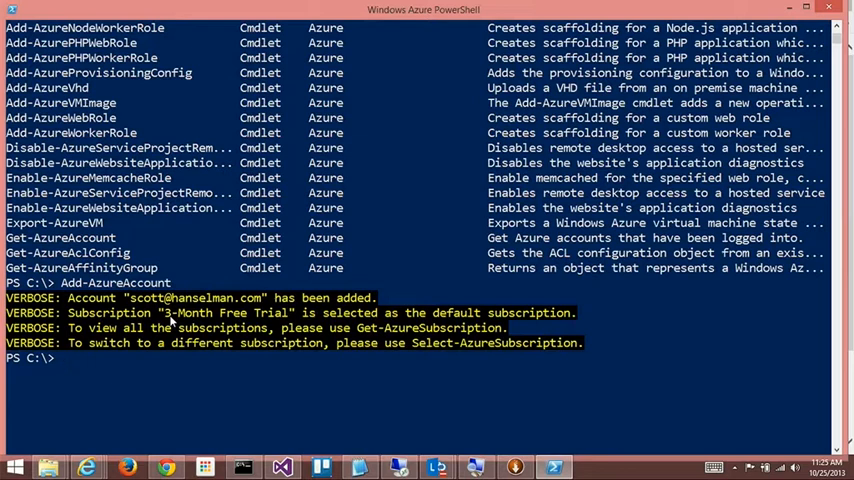
Run the Get-Azure help listing piped to more and page down to the SQL Database and storage cmdlets.
{"action": "type", "text": "Get-"}
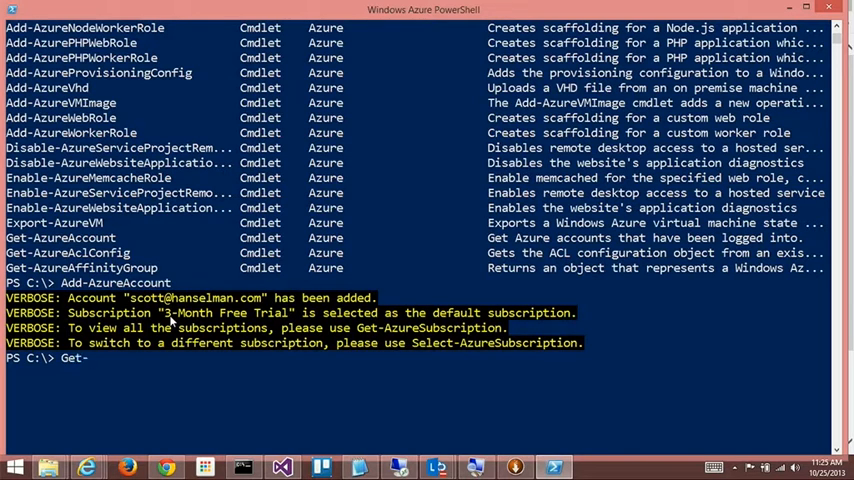
{"action": "type", "text": "Azure"}
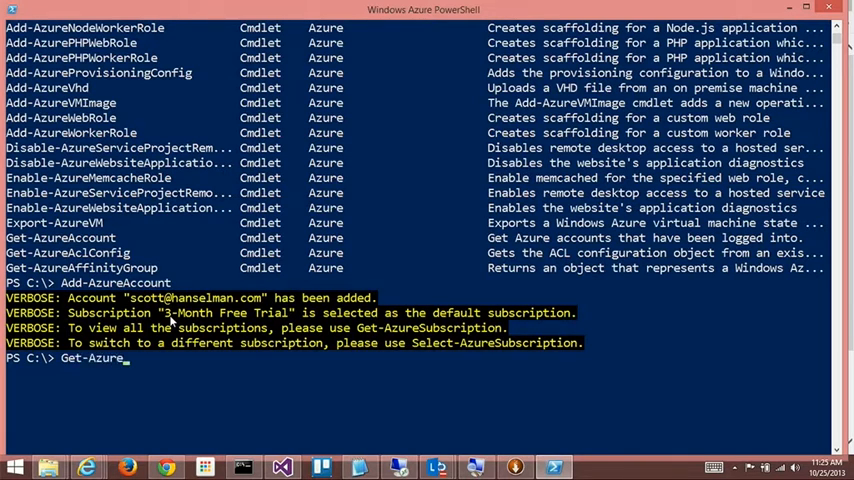
{"action": "type", "text": "m"}
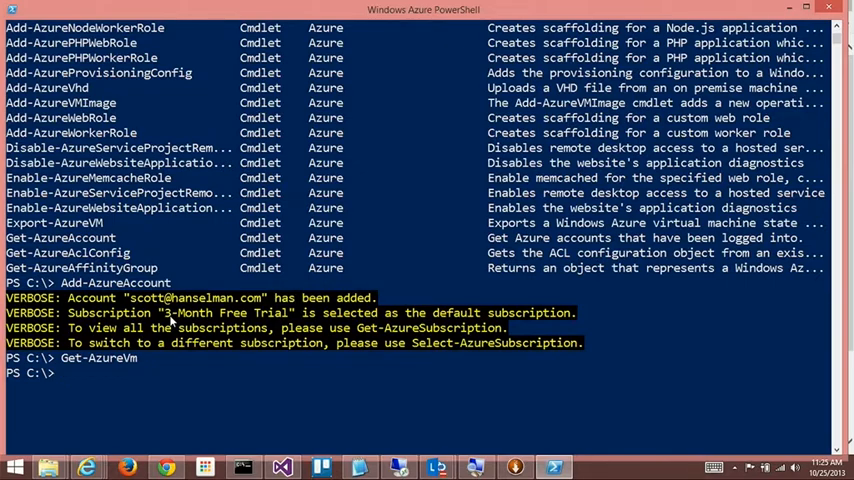
{"action": "type", "text": "he"}
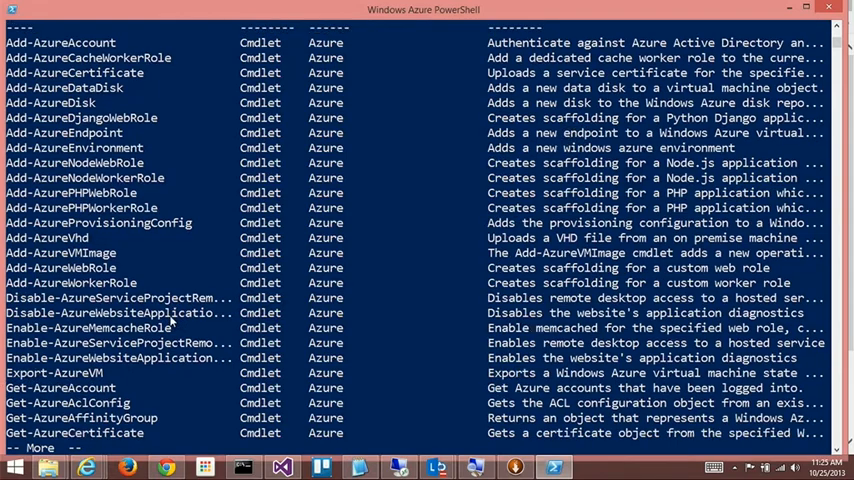
{"action": "scroll", "scroll_direction": "down", "scroll_amount": 3}
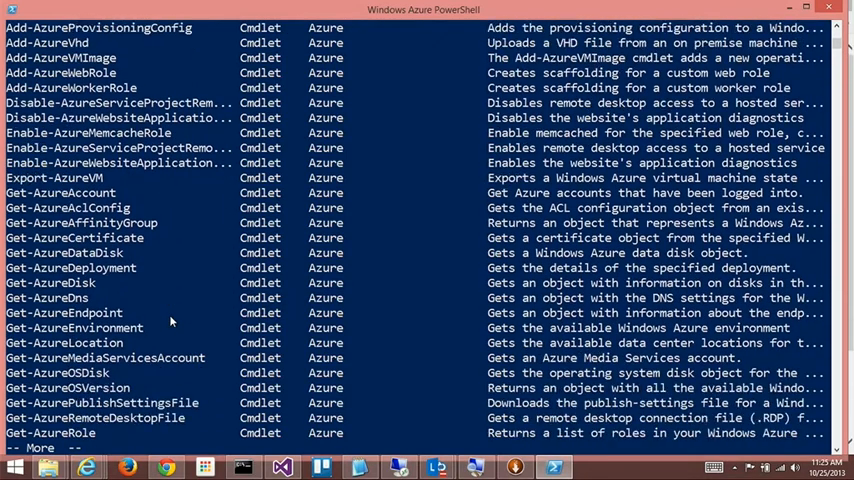
{"action": "scroll", "scroll_direction": "down", "scroll_amount": 3}
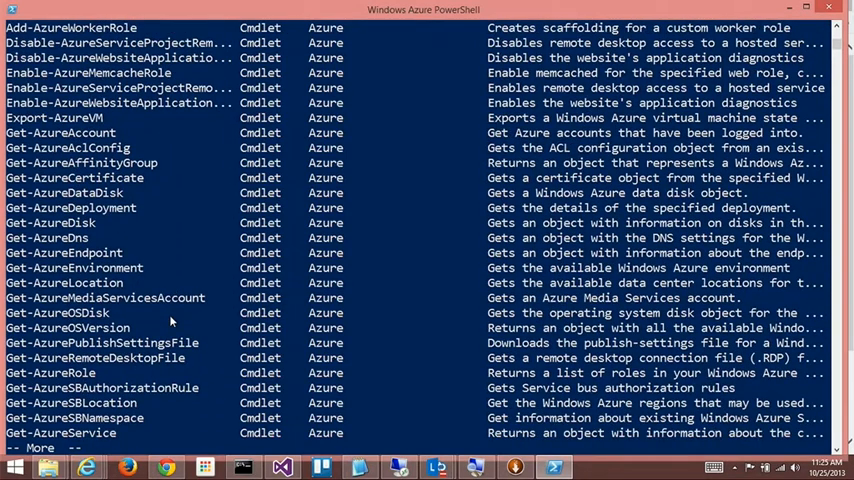
{"action": "scroll", "scroll_direction": "down", "scroll_amount": 3}
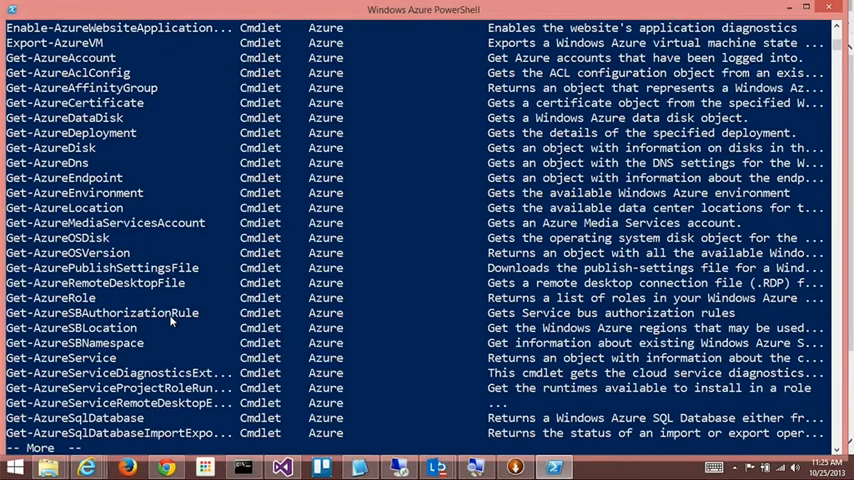
{"action": "scroll", "scroll_direction": "down", "scroll_amount": 3}
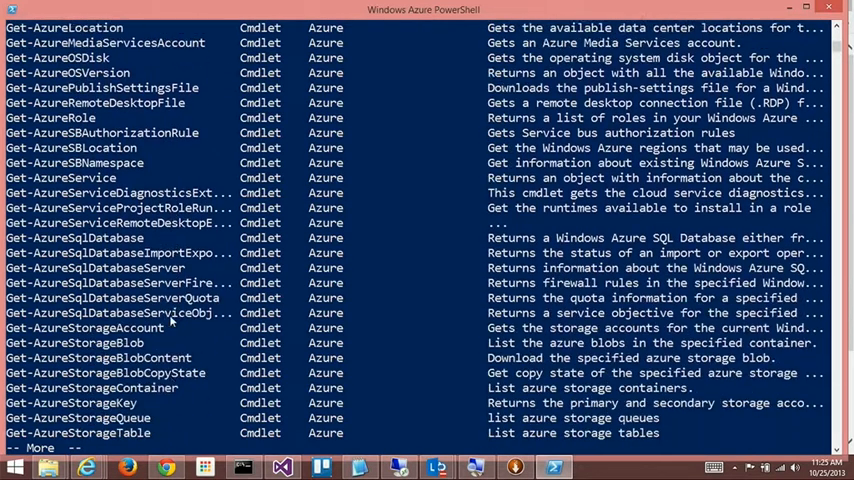
{"action": "scroll", "scroll_direction": "down", "scroll_amount": 3}
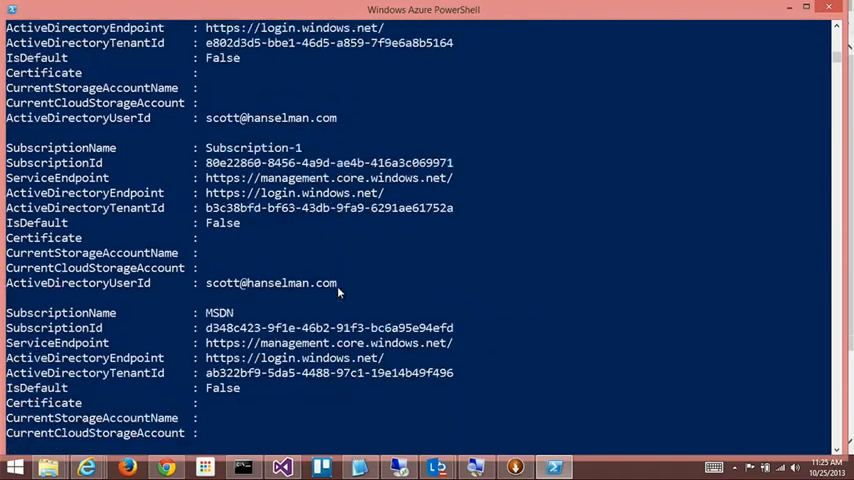
Run Select-AzureSubscription with SubscriptionName 'Windows Azure MSDN - Visual Studio Ultimate'.
{"action": "scroll", "scroll_direction": "down", "scroll_amount": 3}
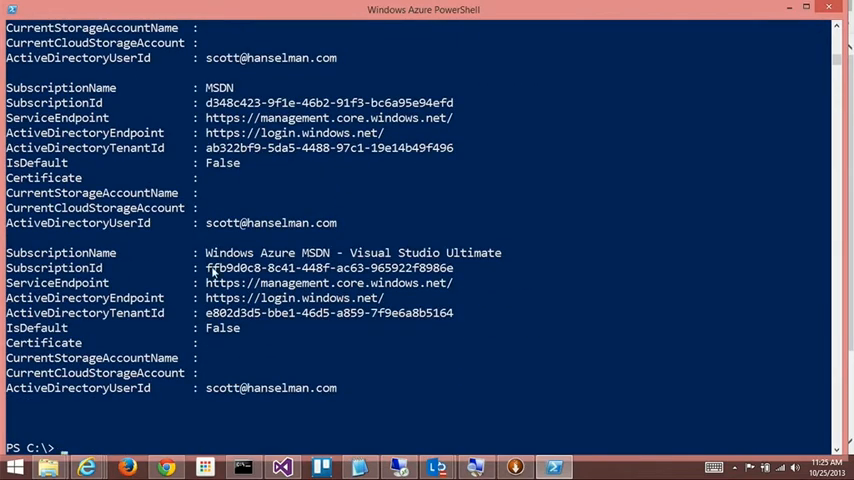
{"action": "type", "text": "se"}
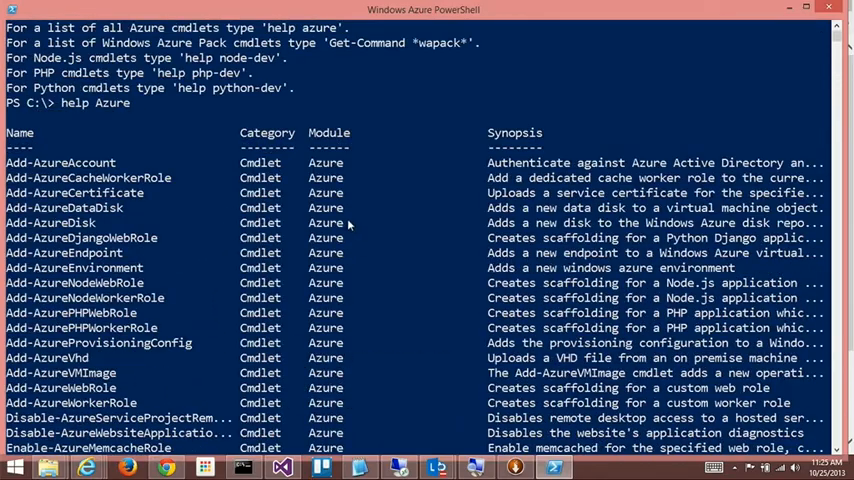
{"action": "scroll", "scroll_direction": "down", "scroll_amount": 3}
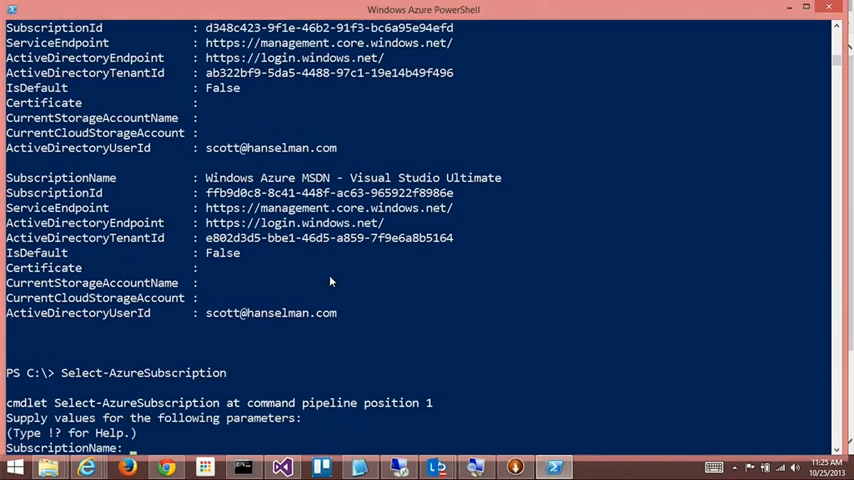
{"action": "mouse_move", "coordinate": [220, 186]}
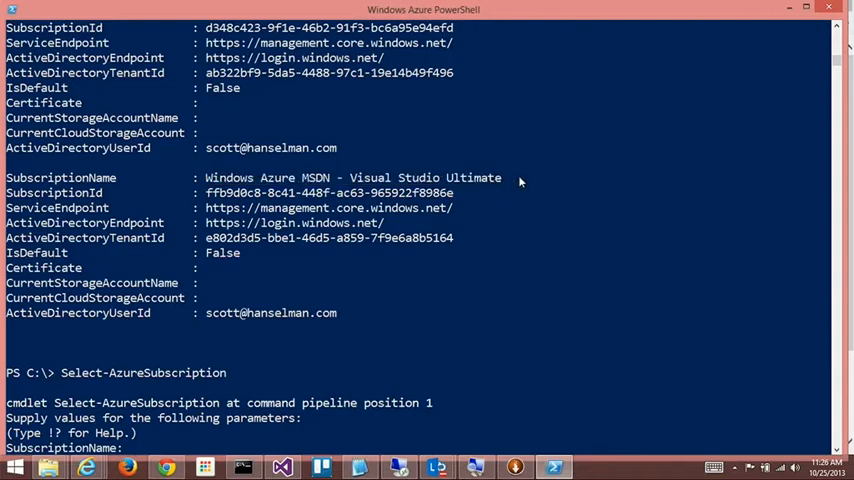
{"action": "type", "text": "Windows Azure MSDN - Visual Studio Ultimate"}
{"action": "type", "text": "Get-AzureVm"}
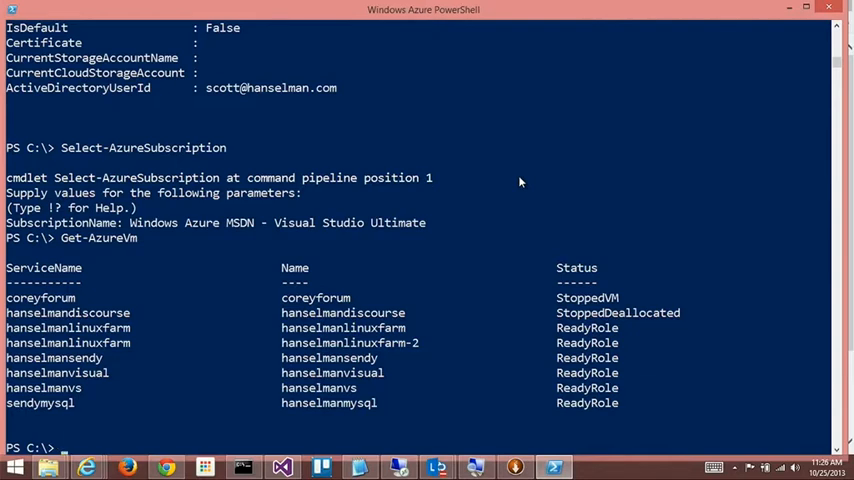
{"action": "type", "text": "Add-A"}
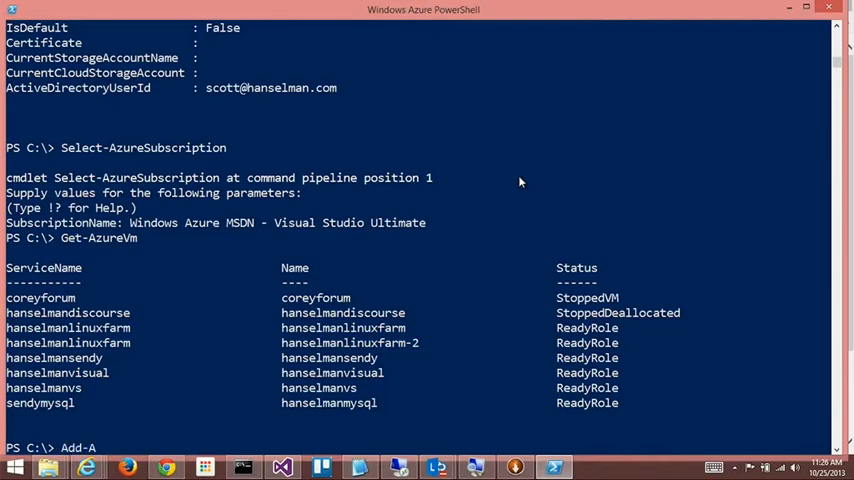
{"action": "type", "text": "zureCertificate"}
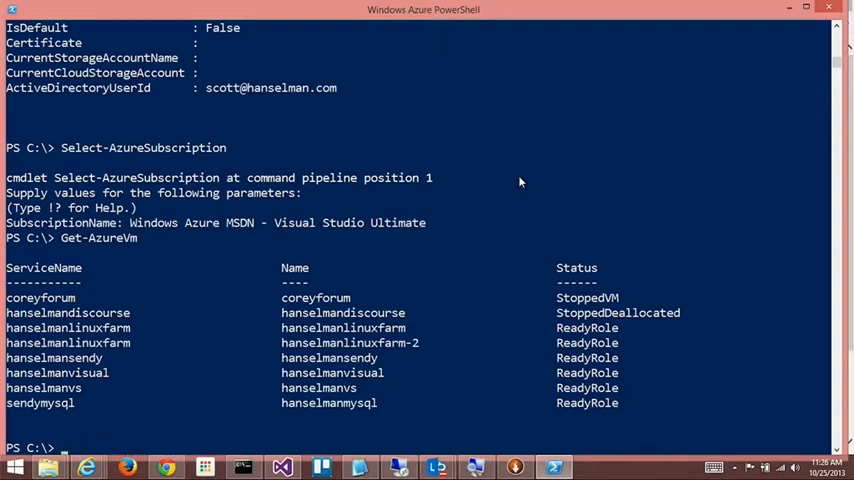
Run New-AzureVM with ServiceName coreyforumBetter and VM entries Core, Why, Are at the prompts.
{"action": "type", "text": "New-Azu"}
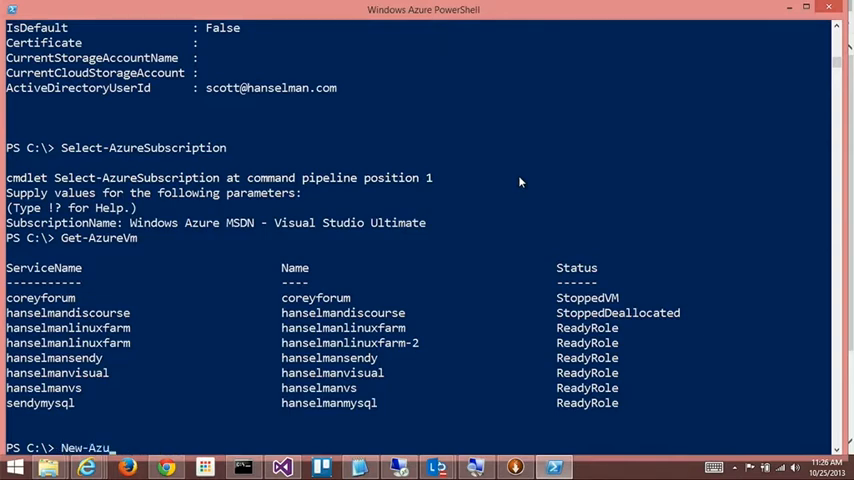
{"action": "type", "text": "reAffi"}
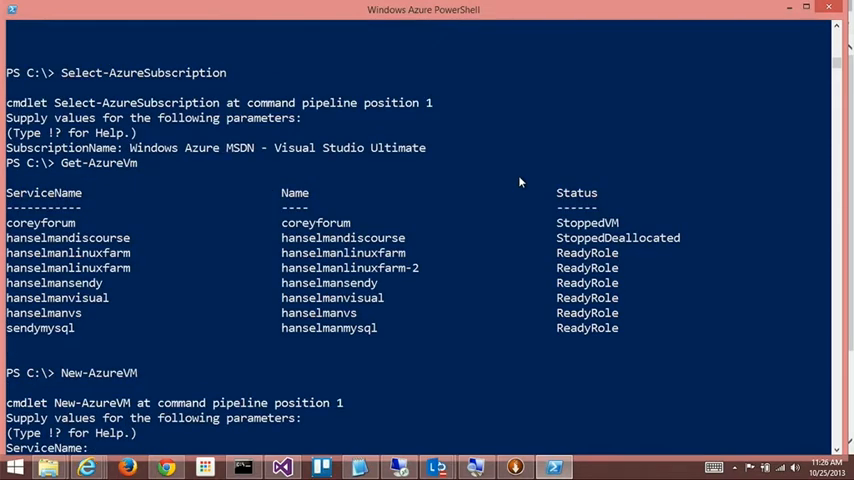
{"action": "type", "text": "coreyforu"}
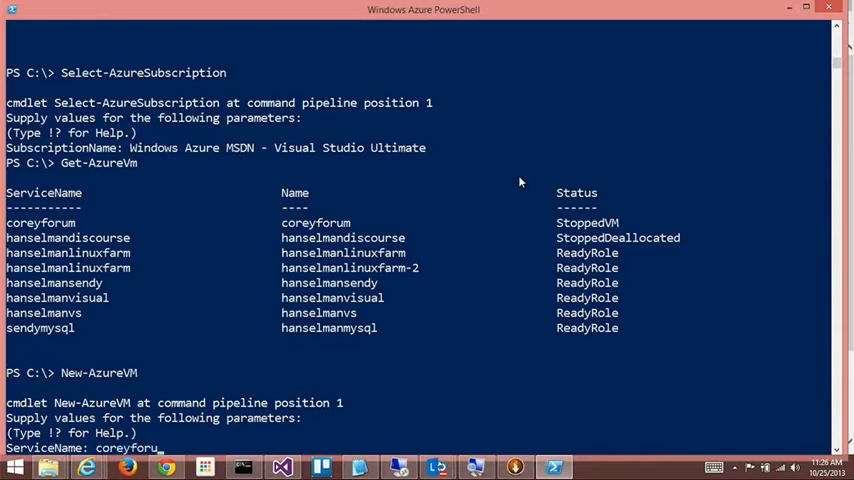
{"action": "type", "text": "Better"}
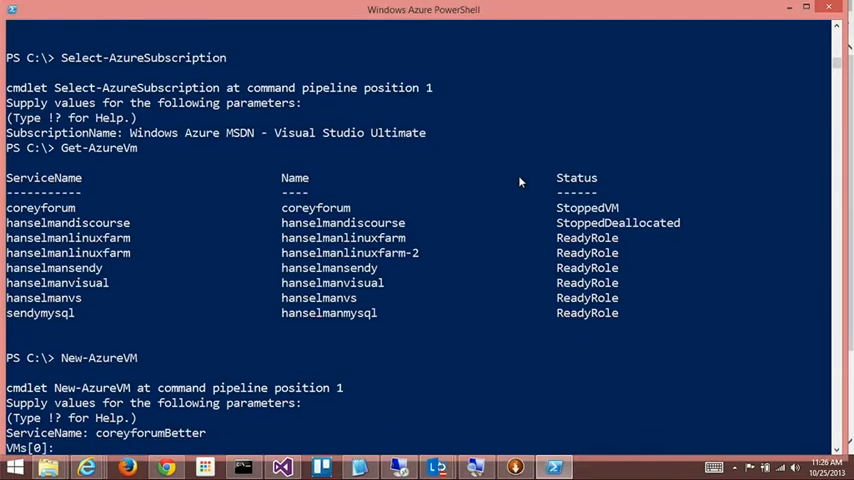
{"action": "type", "text": "CoreyIsGreat"}
{"action": "type", "text": "CoreyIsReallyGreat"}
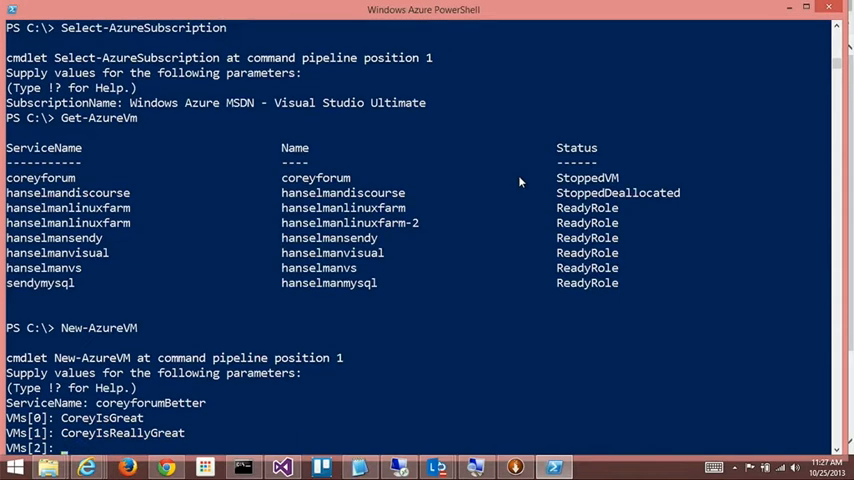
{"action": "type", "text": "Why"}
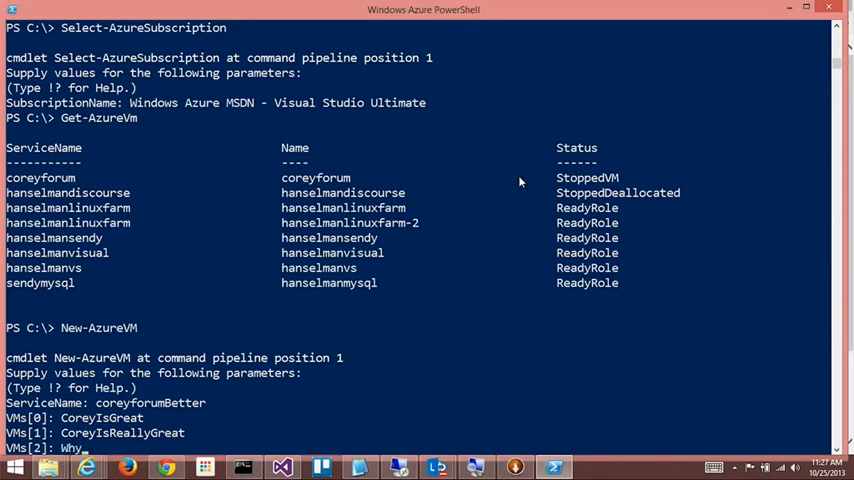
{"action": "type", "text": "AreTheresomanoptions"}
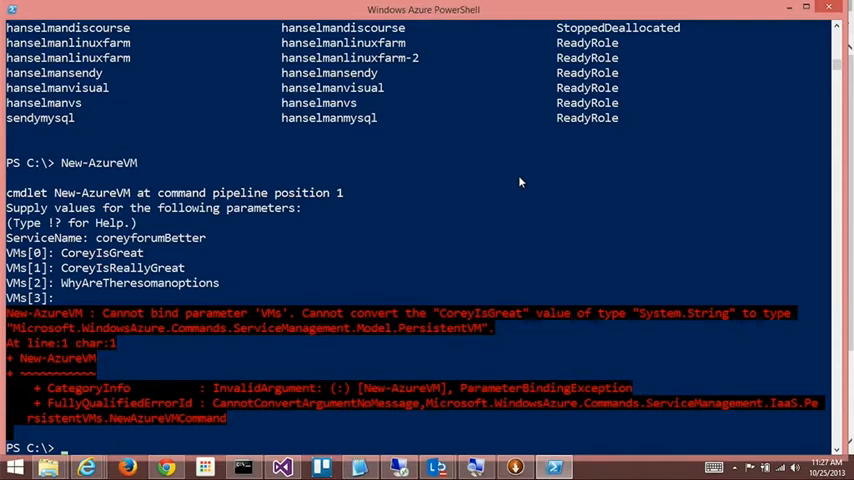
Run man New-AzureVM to read its help text.
{"action": "type", "text": "man n"}
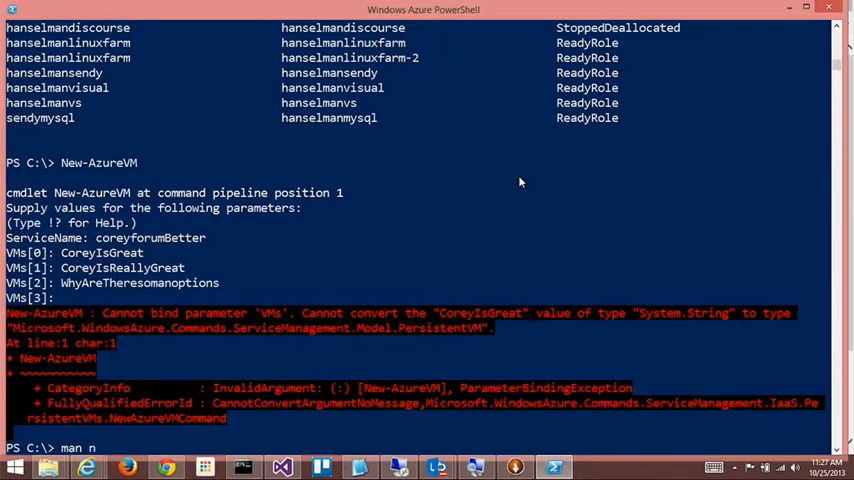
{"action": "type", "text": "ew-AzureAclC"}
{"action": "type", "text": "Get-AzureVm"}
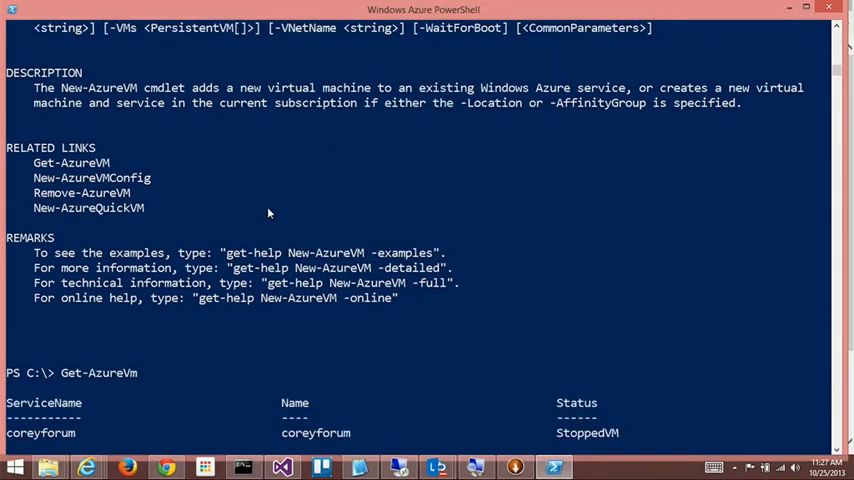
Scroll through the console output while Remove-AzureVM for coreyforum runs.
{"action": "scroll", "scroll_direction": "down", "scroll_amount": 3}
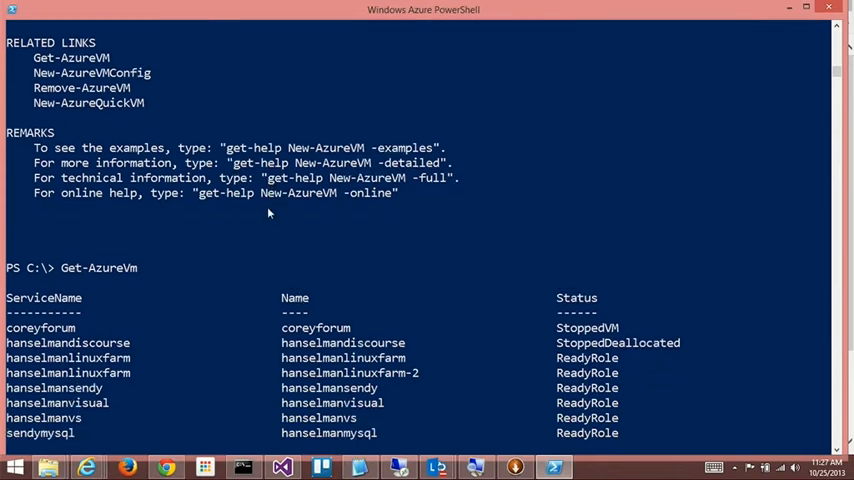
{"action": "scroll", "scroll_direction": "down", "scroll_amount": 3}
{"action": "type", "text": "Remove-AzureVM"}
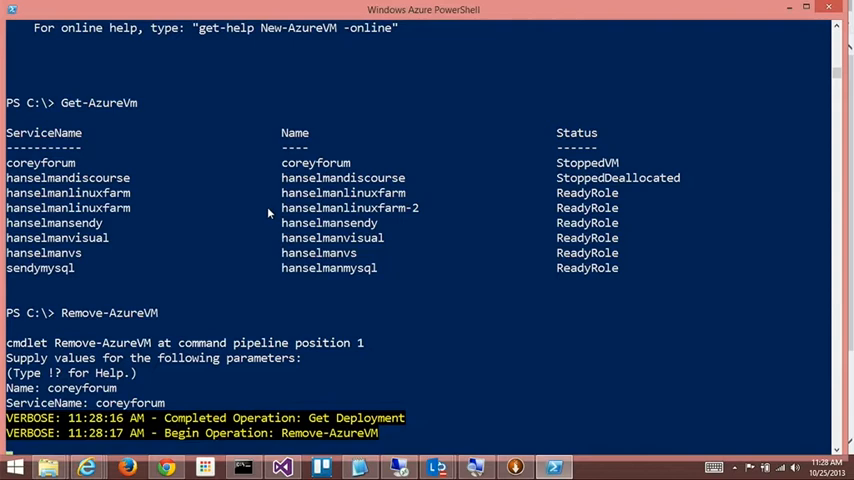
{"action": "scroll", "scroll_direction": "down", "scroll_amount": 3}
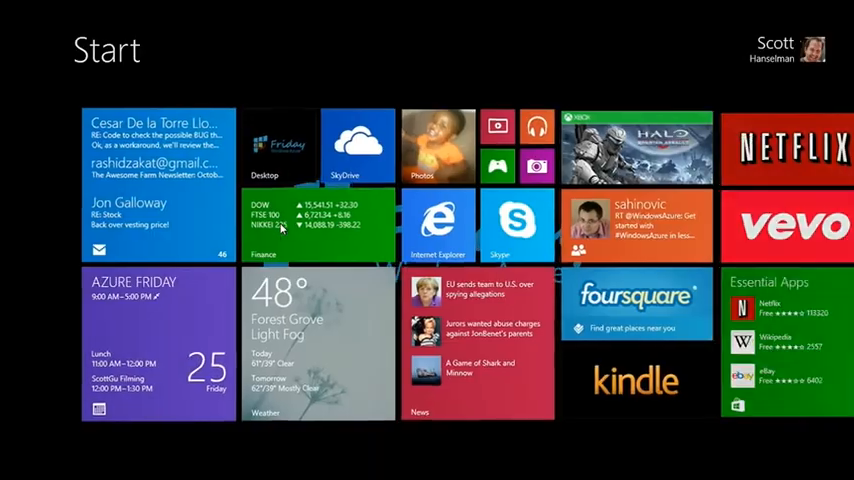
Search Start for 'azure' and launch a second Windows Azure PowerShell console.
{"action": "type", "text": "azurepower.com"}
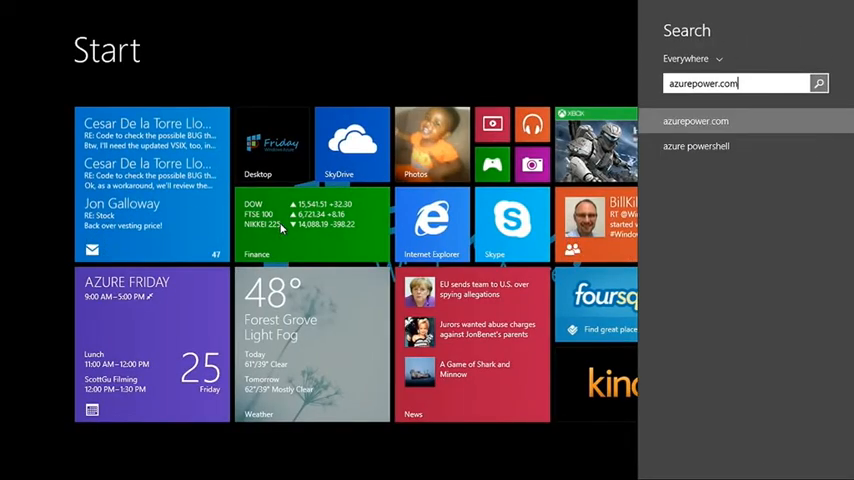
{"action": "type", "text": "azure"}
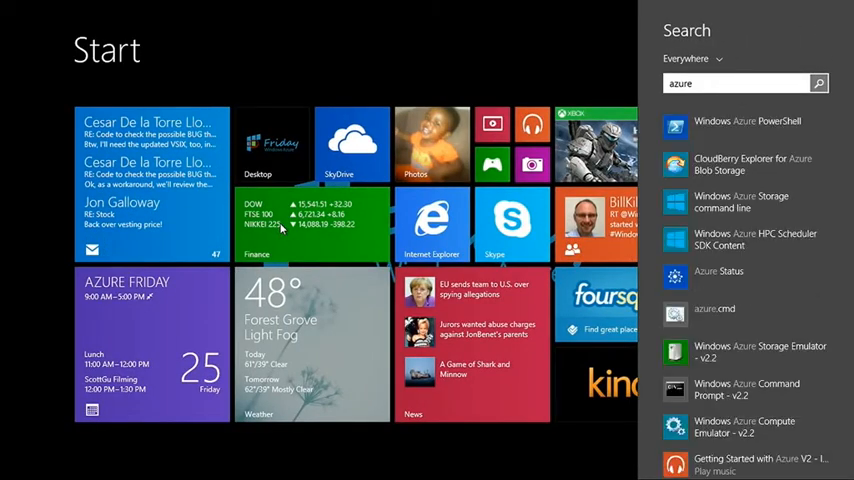
{"action": "left_click", "coordinate": [748, 126]}
{"action": "type", "text": "get-azu"}
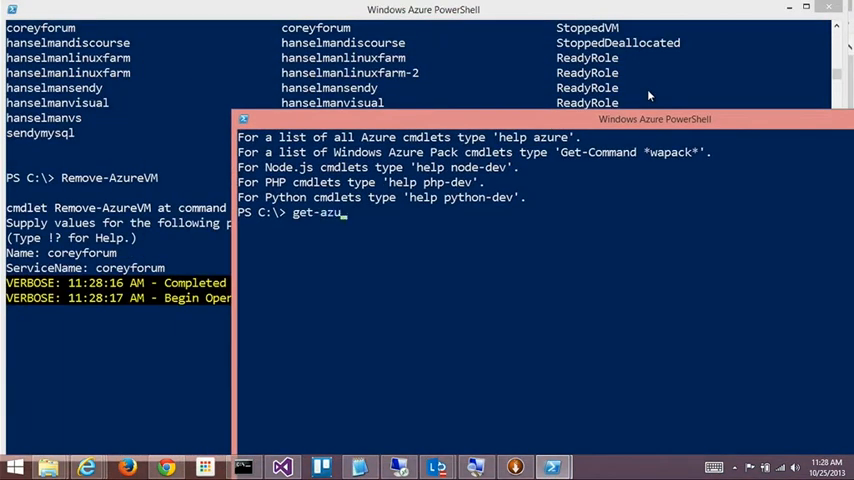
In the new console enter 'Get-AzureVm hanselmanvisual | Remove-AzureVm'.
{"action": "type", "text": "Get-AzureA"}
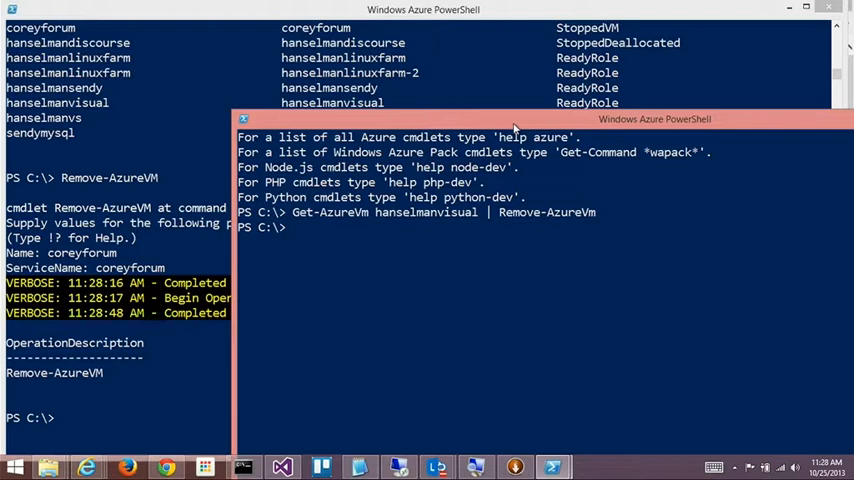
{"action": "type", "text": "Get-AzureVm hanselmanvisual | Rem"}
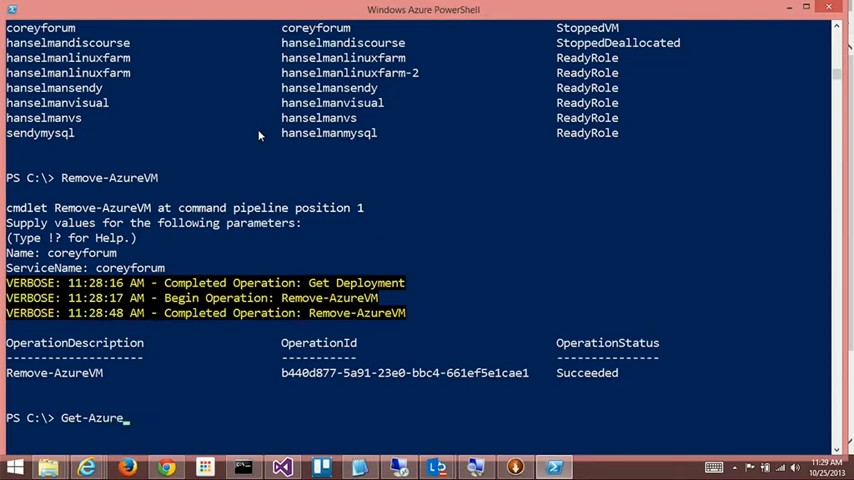
Finish the Remove-AzureVm pipeline for hanselmanvisual at the prompt.
{"action": "type", "text": "Vm '.\\$Recycle.Bin'"}
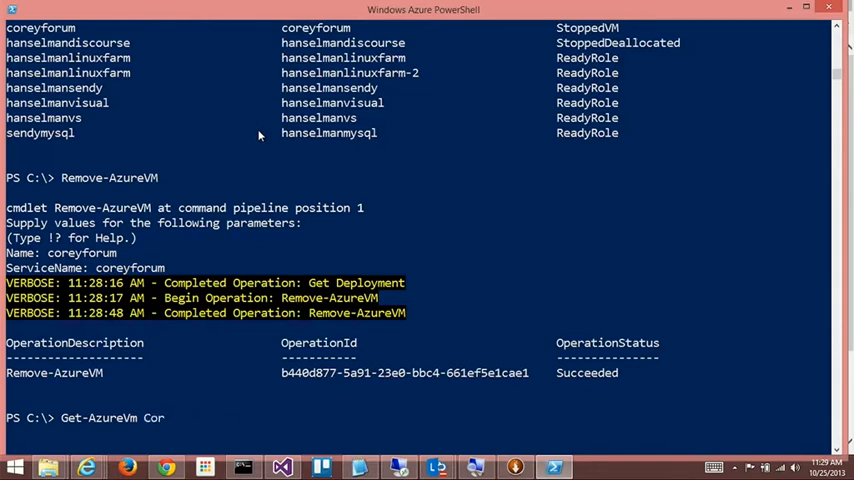
{"action": "type", "text": "hanselmanvoisual"}
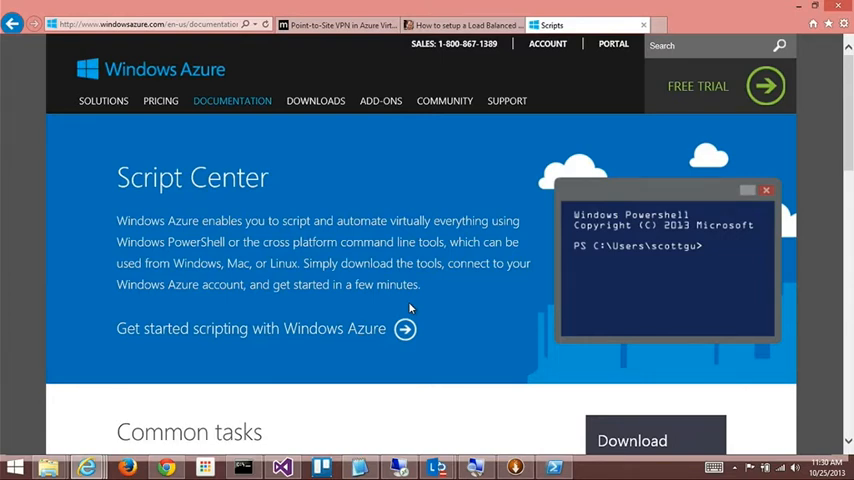
Scroll the Script Center page down to the Common tasks list of sample deployment scripts.
{"action": "scroll", "scroll_direction": "down", "scroll_amount": 3}
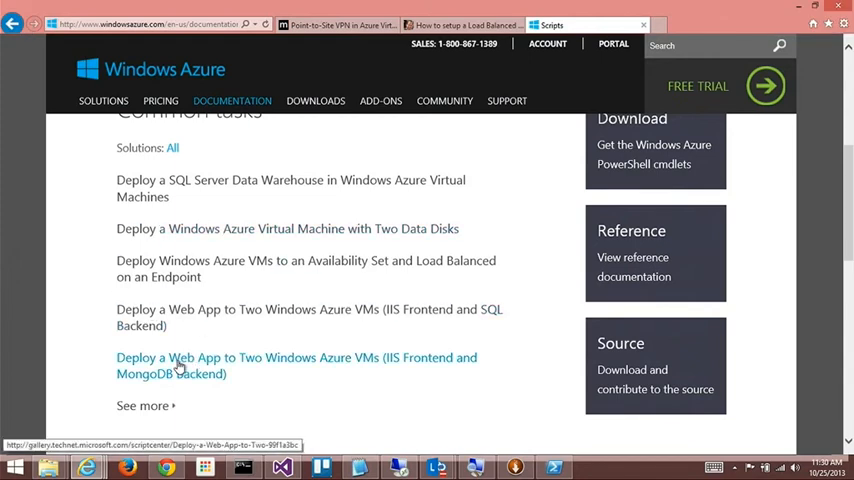
Go to the MongoDB backend web-app deployment script page and review its description.
{"action": "left_click", "coordinate": [296, 356]}
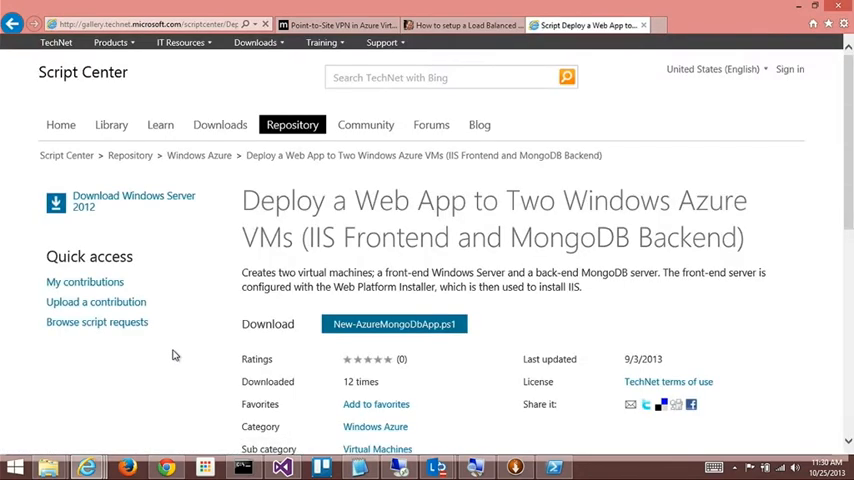
{"action": "scroll", "scroll_direction": "down", "scroll_amount": 3}
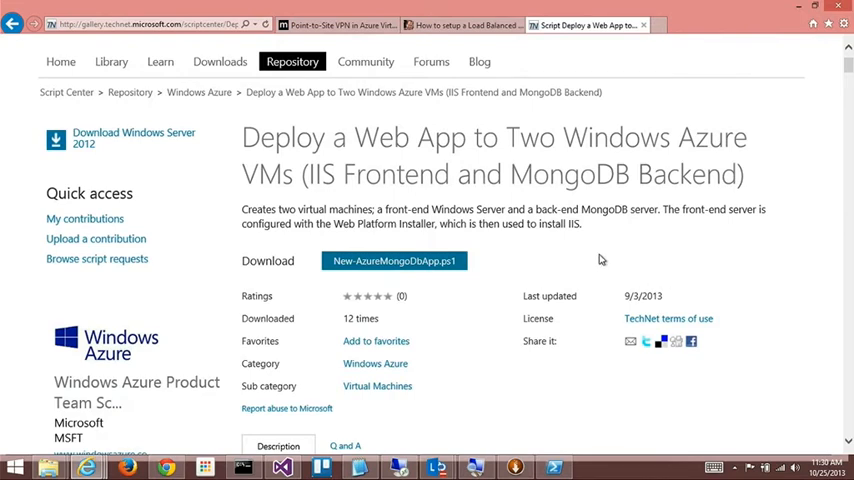
{"action": "scroll", "scroll_direction": "down", "scroll_amount": 3}
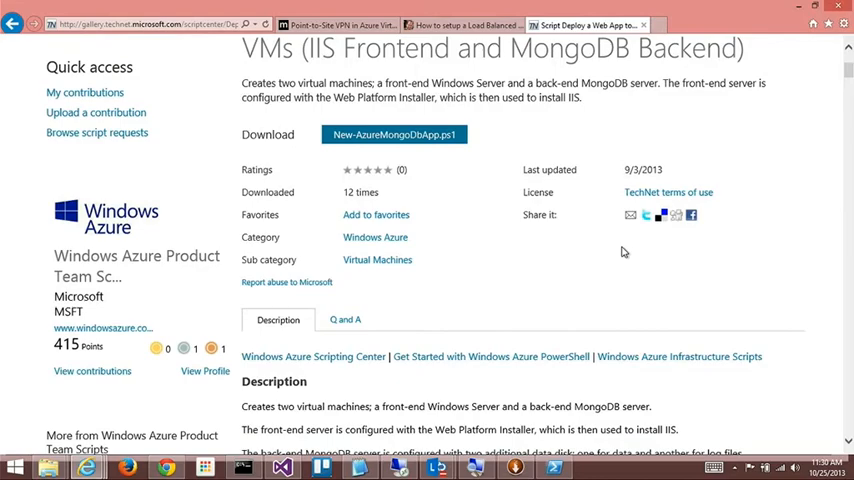
{"action": "scroll", "scroll_direction": "down", "scroll_amount": 3}
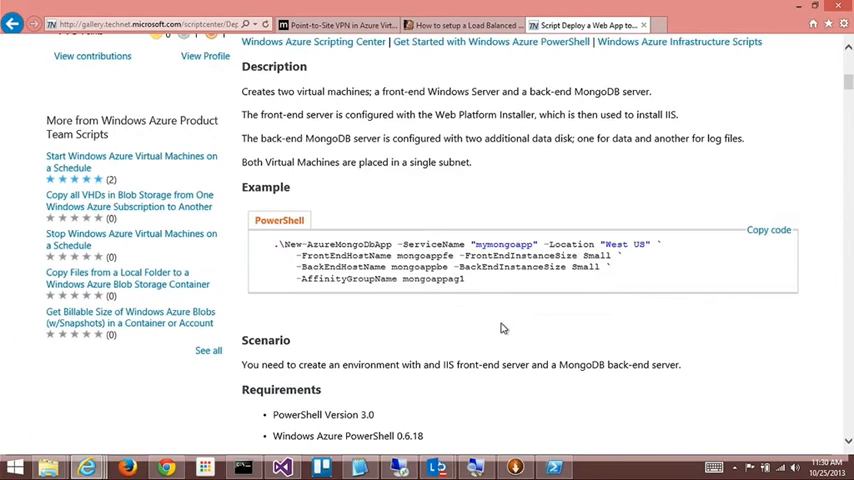
{"action": "scroll", "scroll_direction": "up", "scroll_amount": 3}
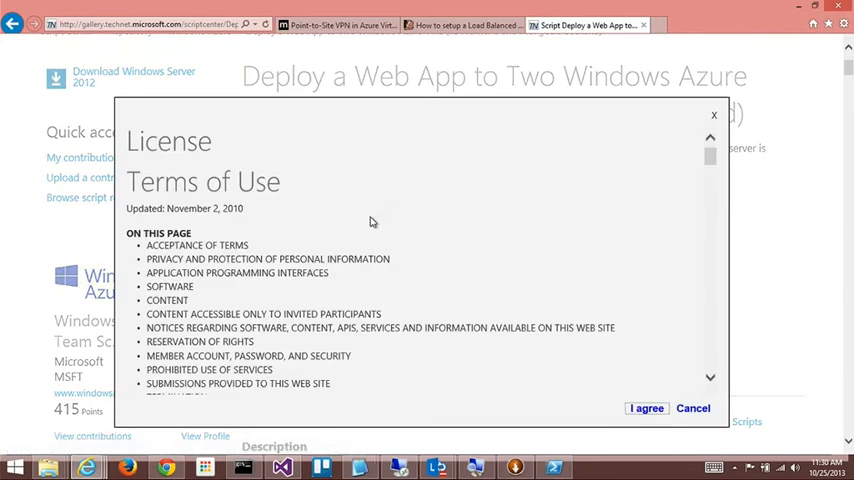
Accept the license, save New-AzureMongoDbApp.ps1 locally and view its source.
{"action": "left_click", "coordinate": [646, 408]}
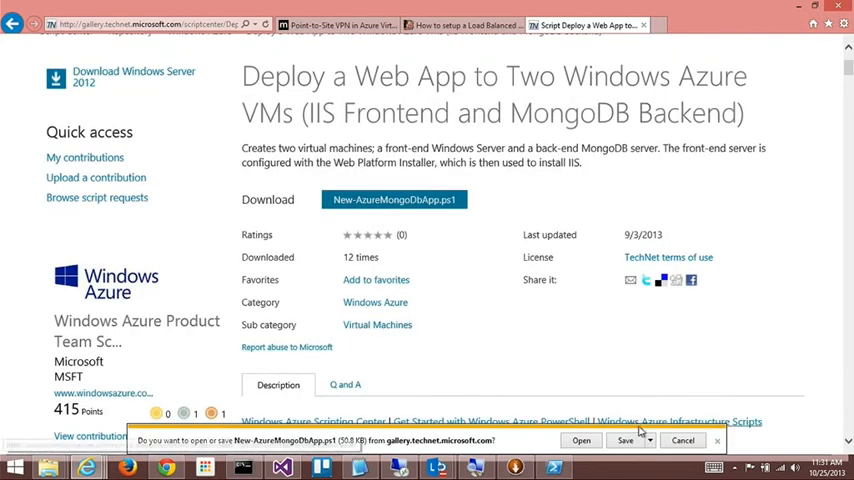
{"action": "left_click", "coordinate": [624, 440]}
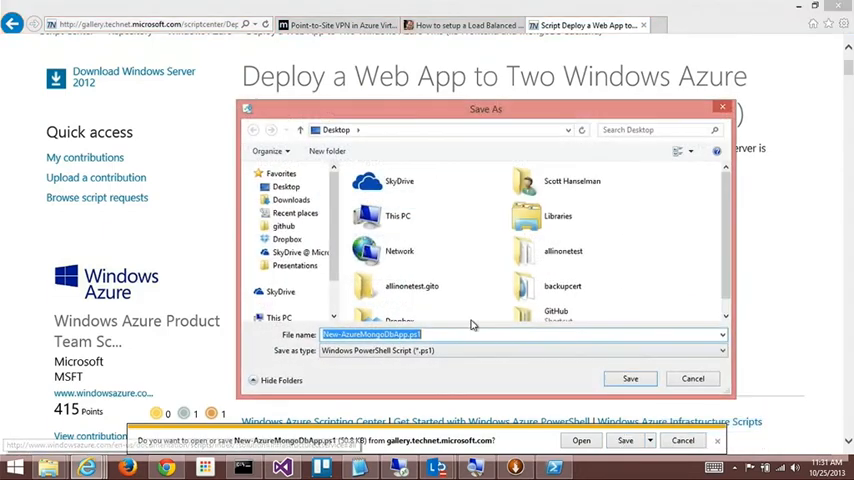
{"action": "left_click", "coordinate": [628, 378]}
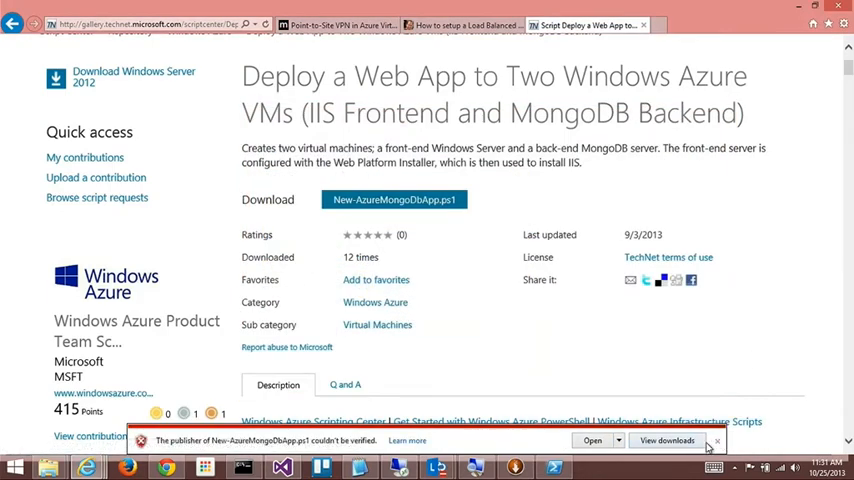
{"action": "scroll", "scroll_direction": "down", "scroll_amount": 3}
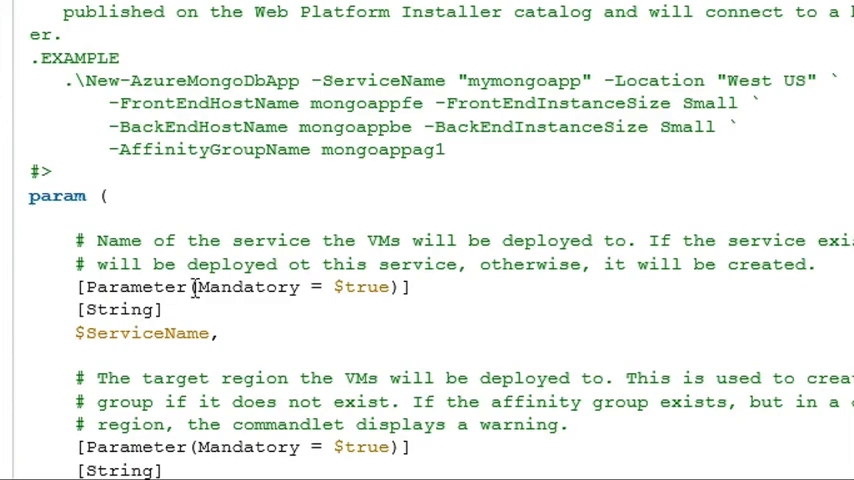
{"action": "scroll", "scroll_direction": "down", "scroll_amount": 3}
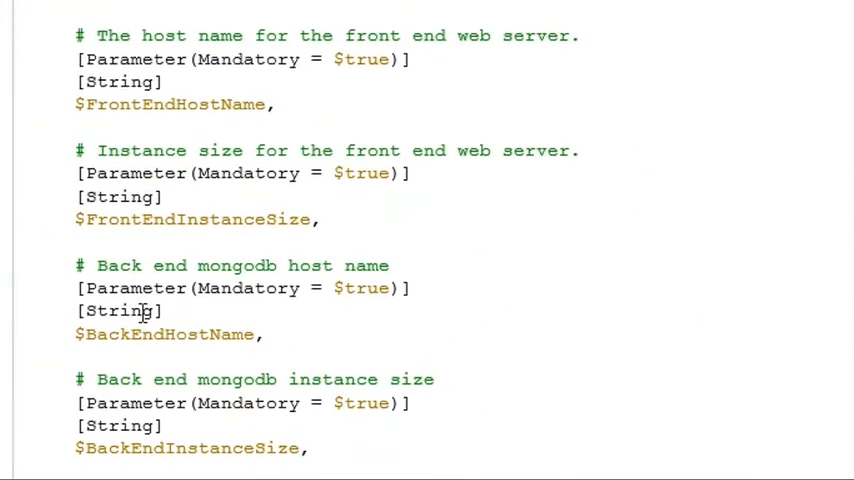
{"action": "scroll", "scroll_direction": "down", "scroll_amount": 3}
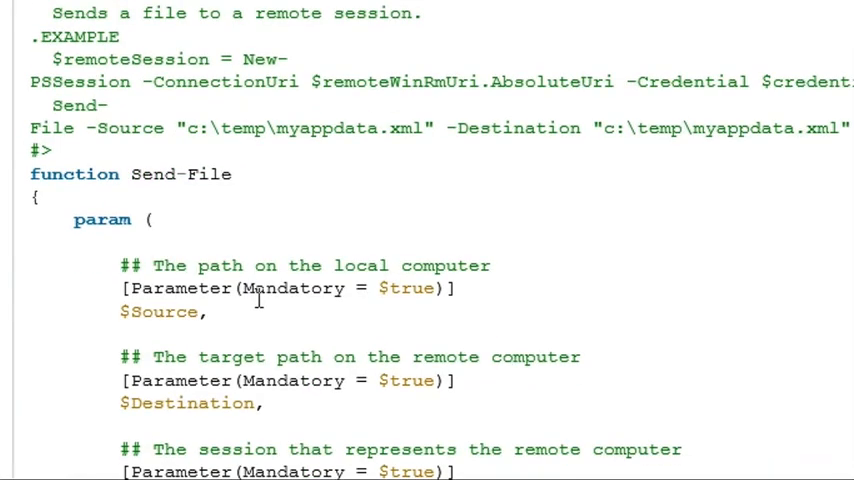
{"action": "scroll", "scroll_direction": "down", "scroll_amount": 3}
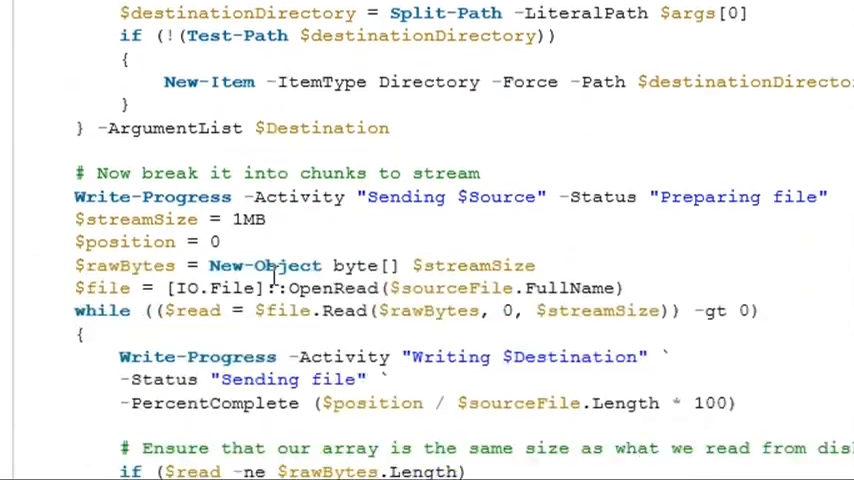
{"action": "scroll", "scroll_direction": "down", "scroll_amount": 3}
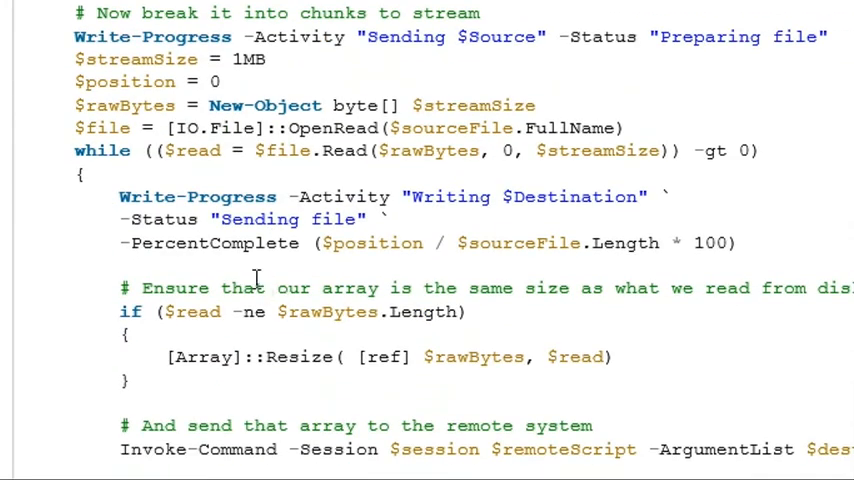